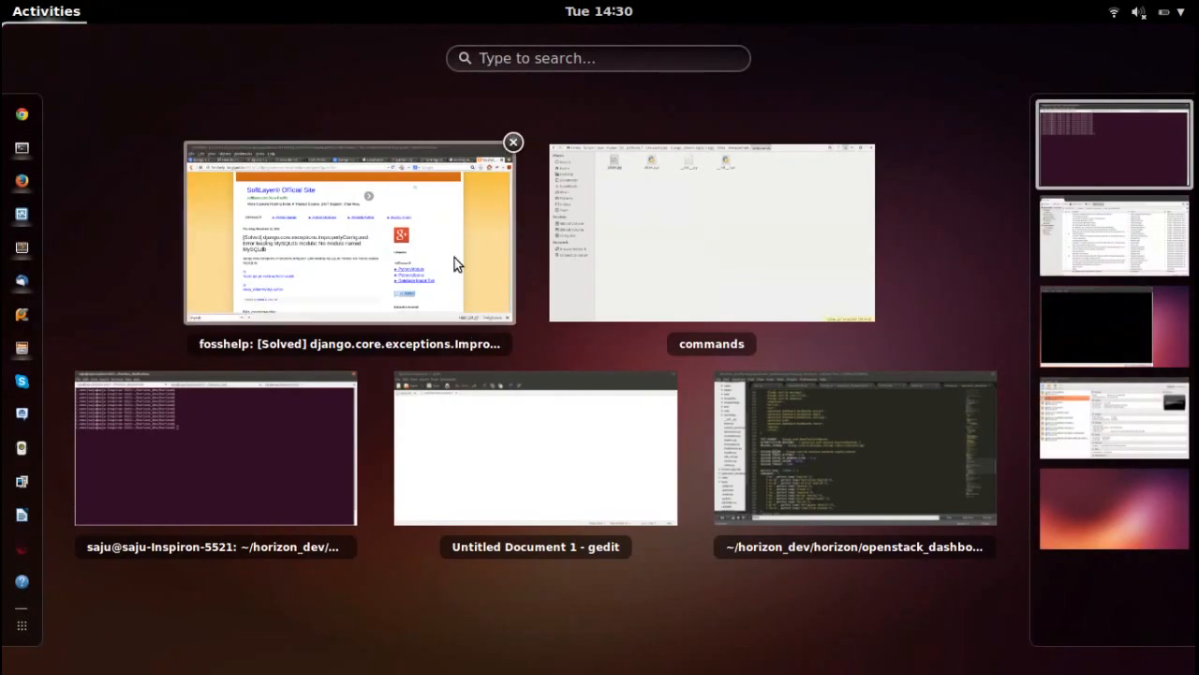
Read the MySQLdb error fix in Firefox, then return to the terminal showing the traceback
left_click(349, 234)
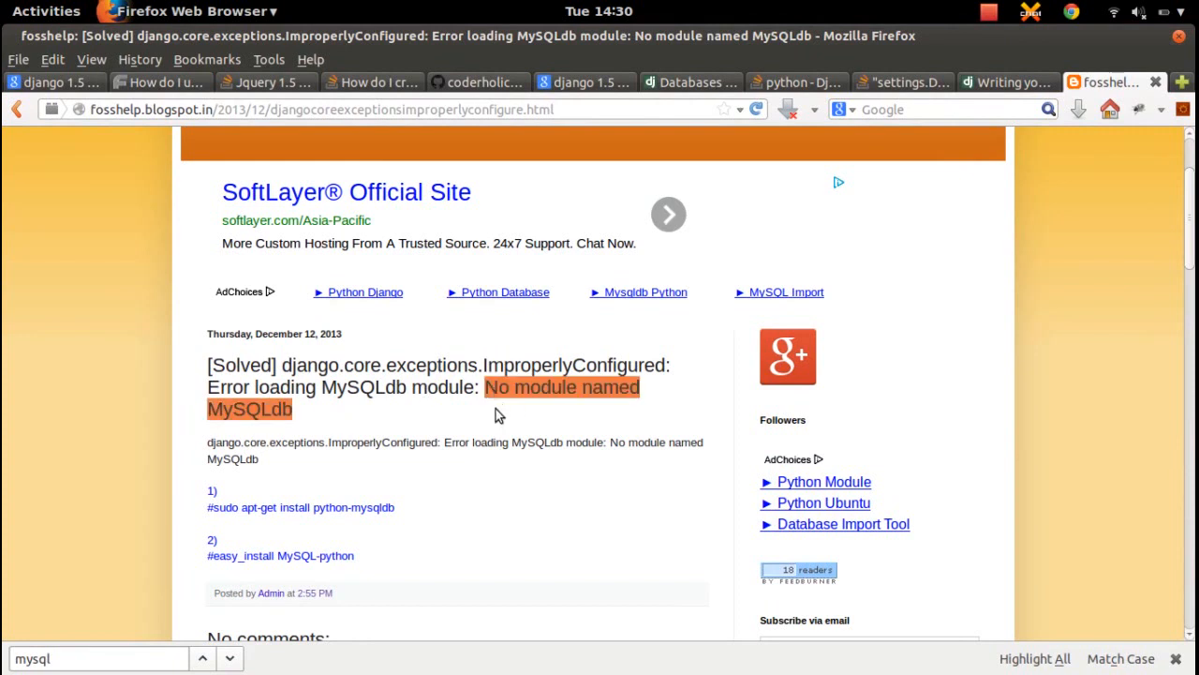
mouse_move(566, 382)
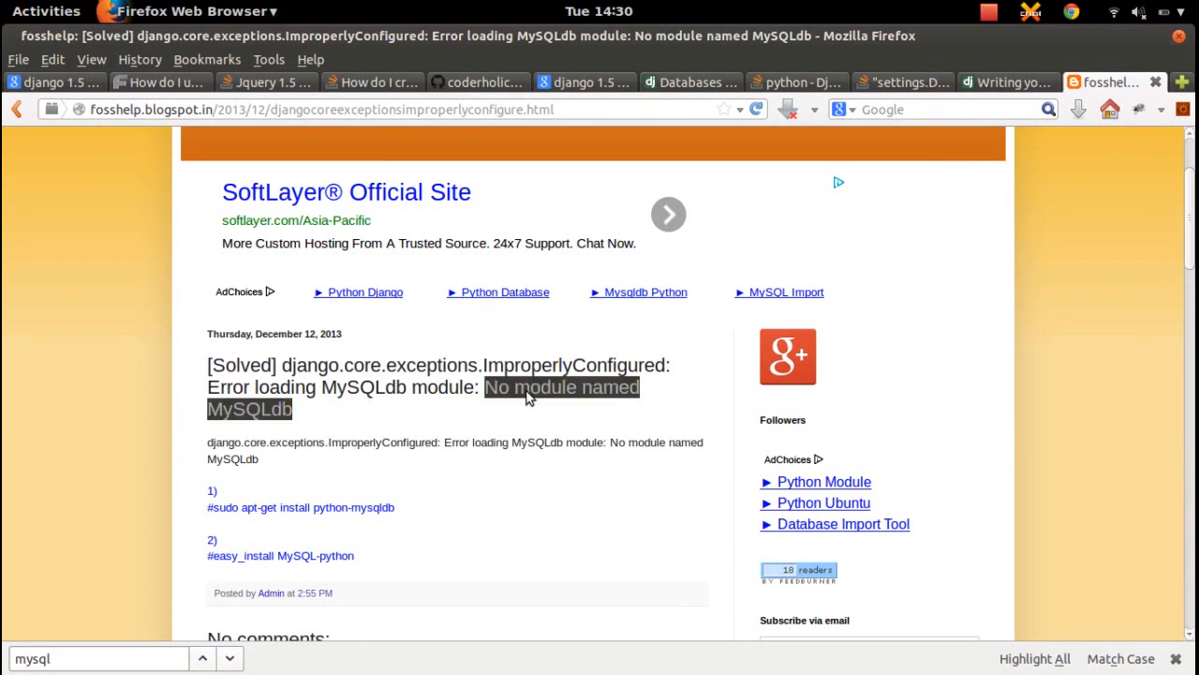
left_click(45, 11)
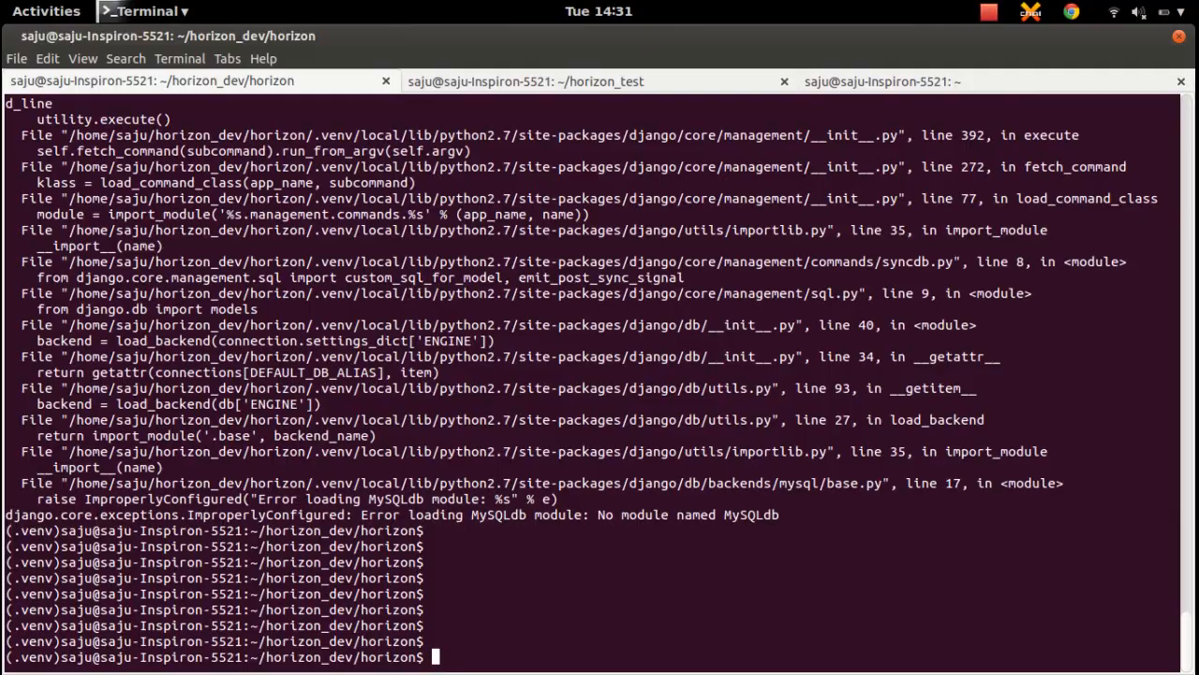
Copy the 'easy_install MySQL-python' command from the Firefox fix page
left_click(44, 12)
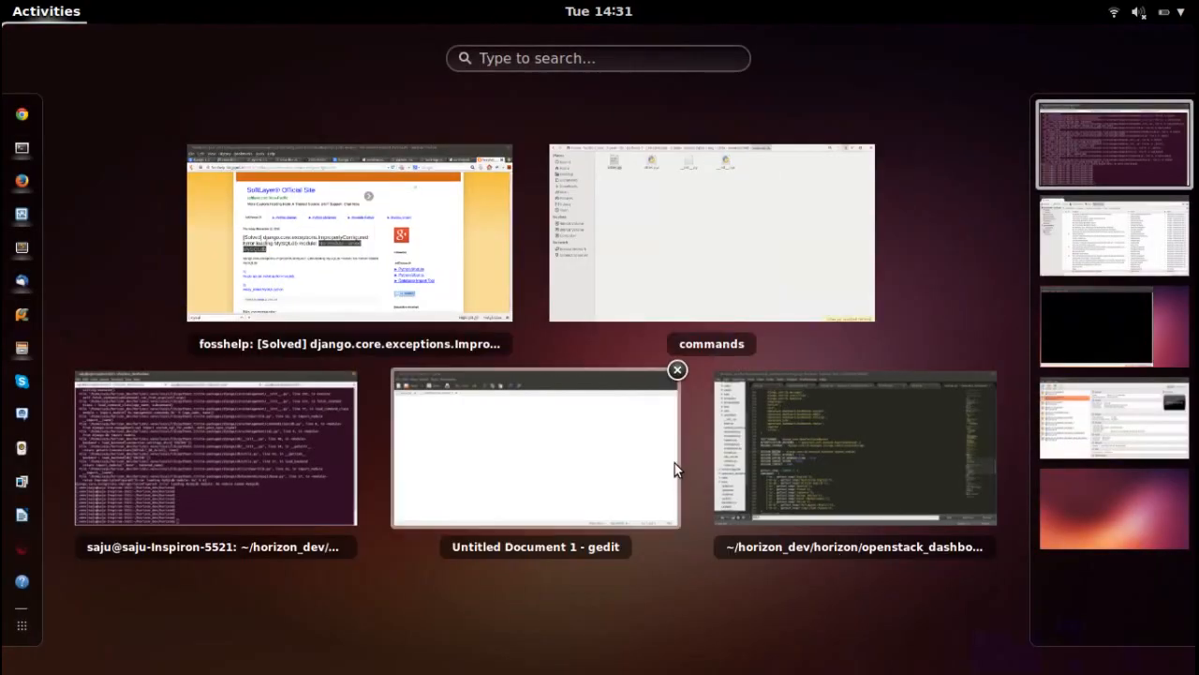
left_click(349, 233)
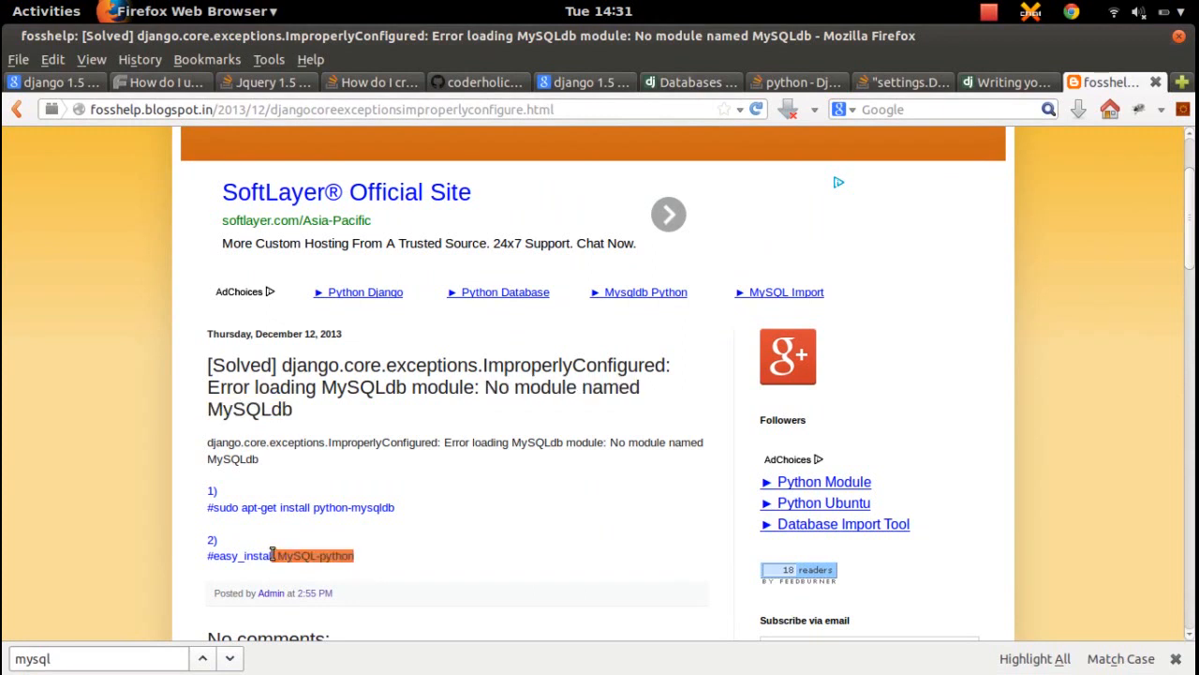
right_click(233, 554)
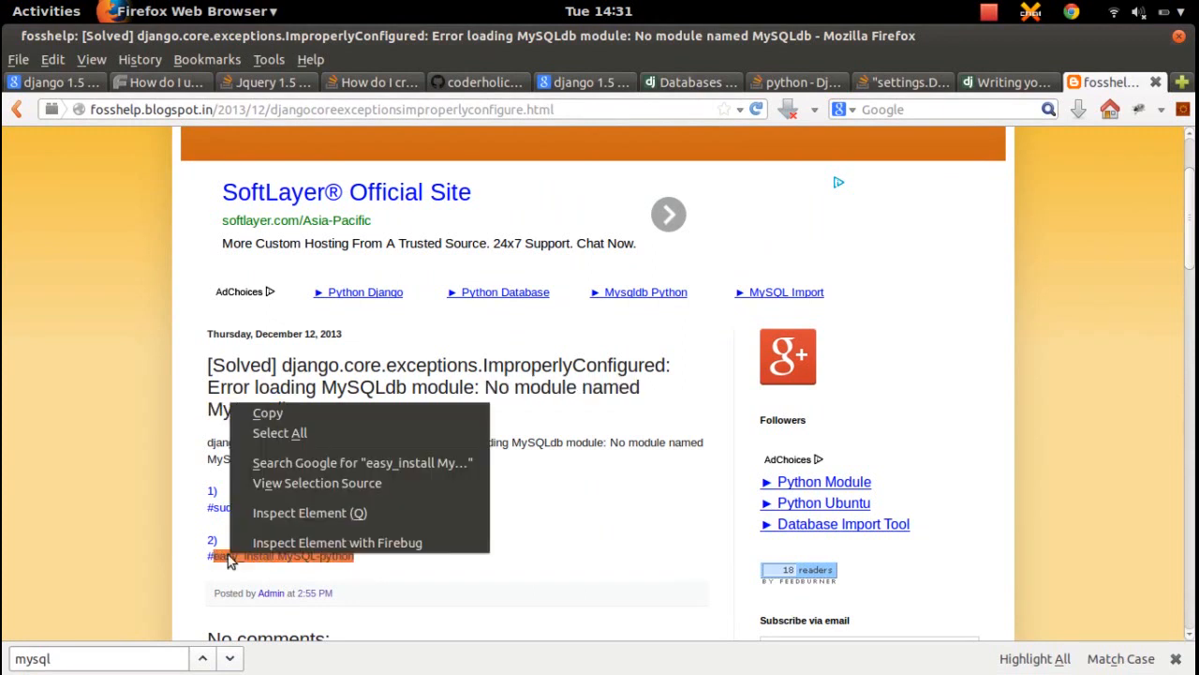
left_click(300, 424)
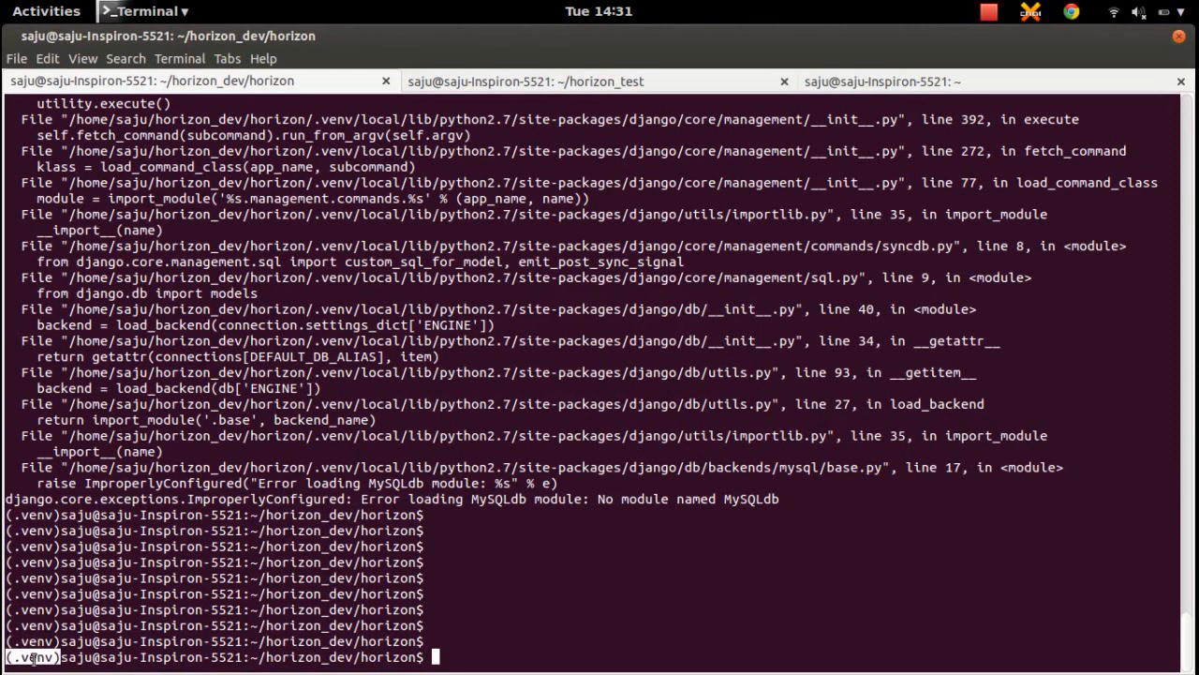
Run easy_install MySQL-python at the (.venv) prompt to install MySQL-python 1.2.4
type("easy_install MySQL-python")
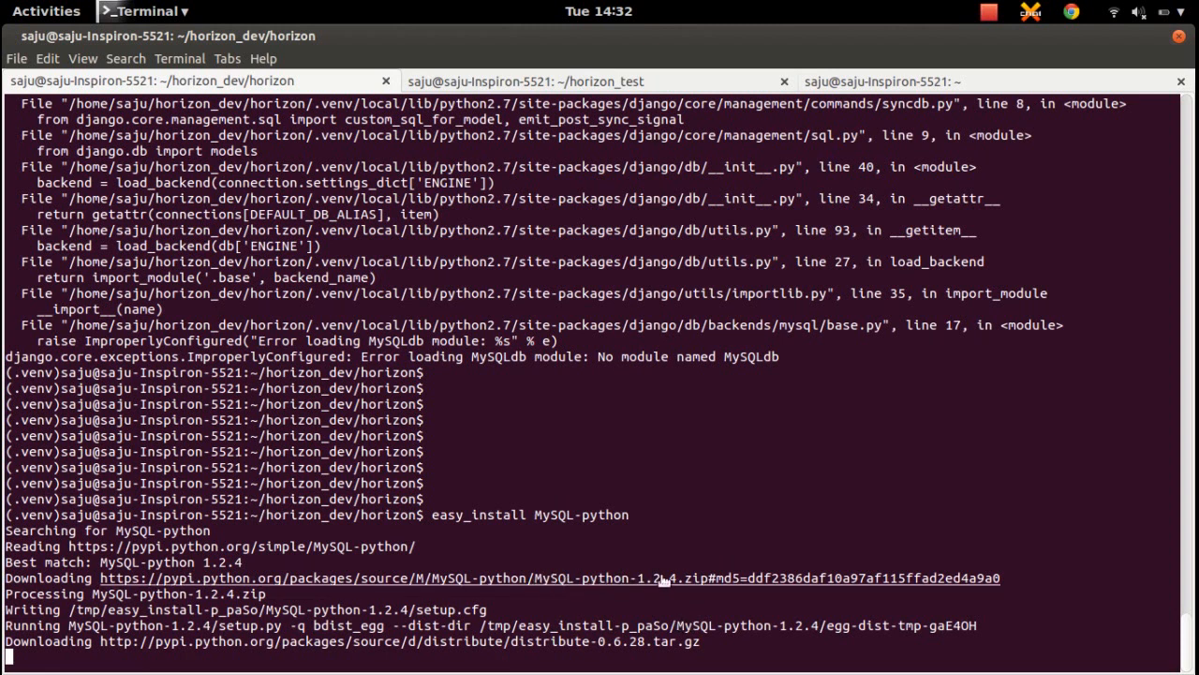
mouse_move(641, 581)
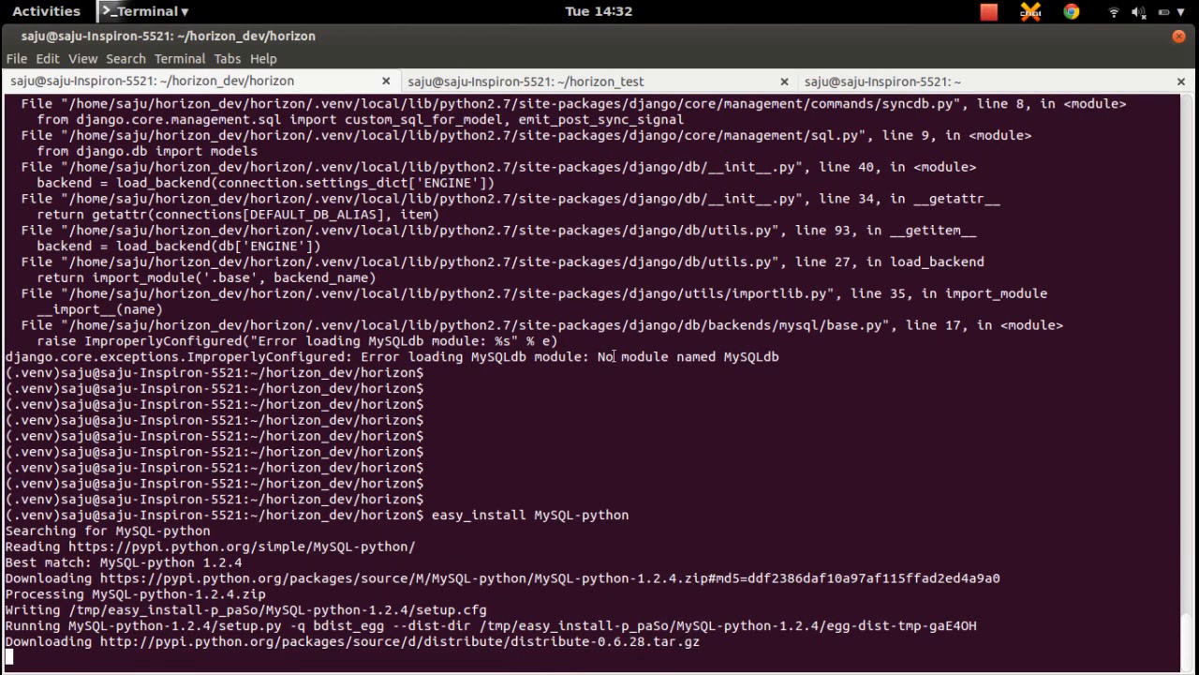
mouse_move(653, 412)
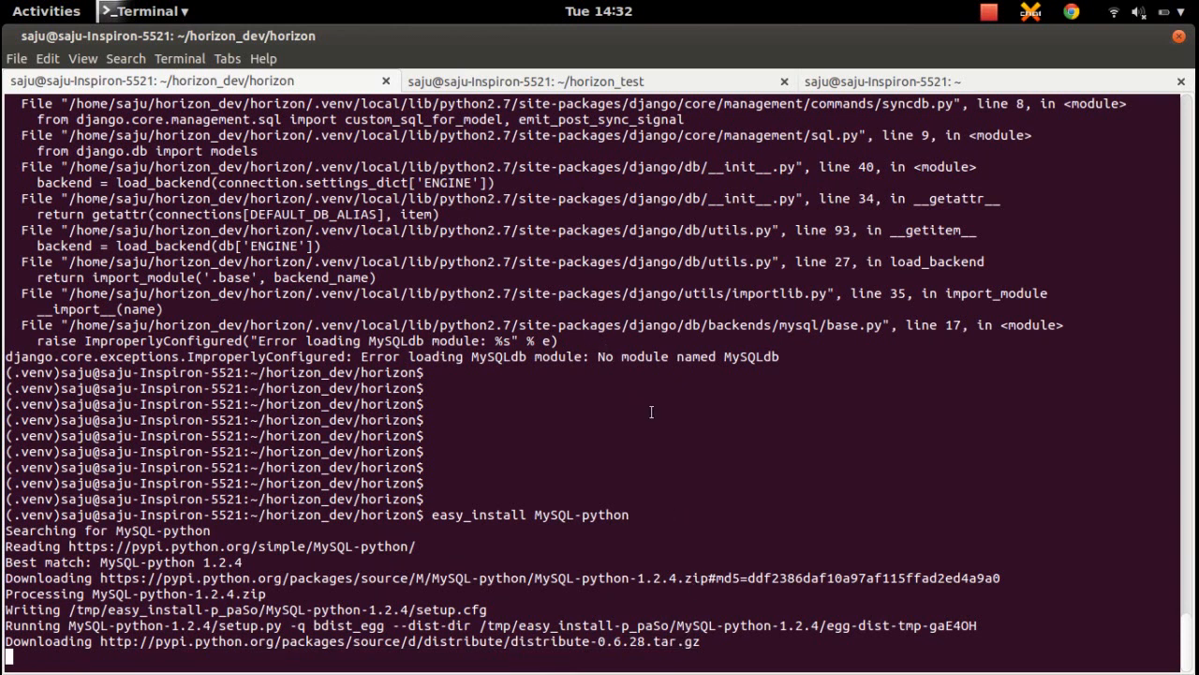
mouse_move(667, 652)
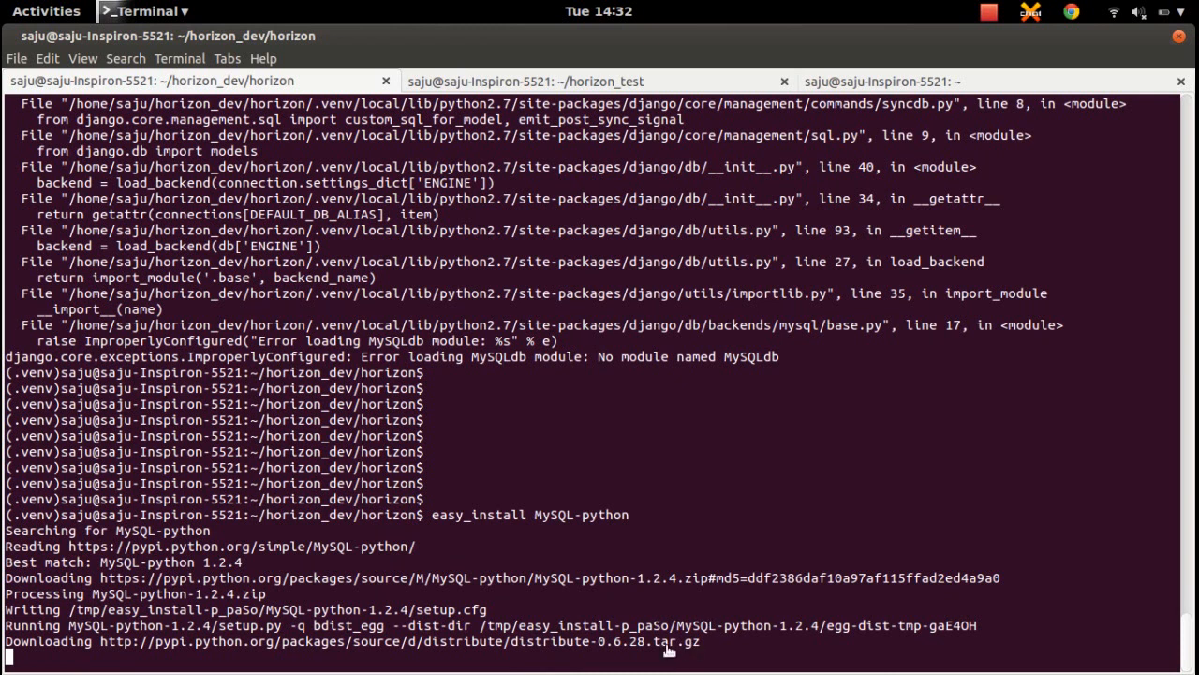
mouse_move(695, 513)
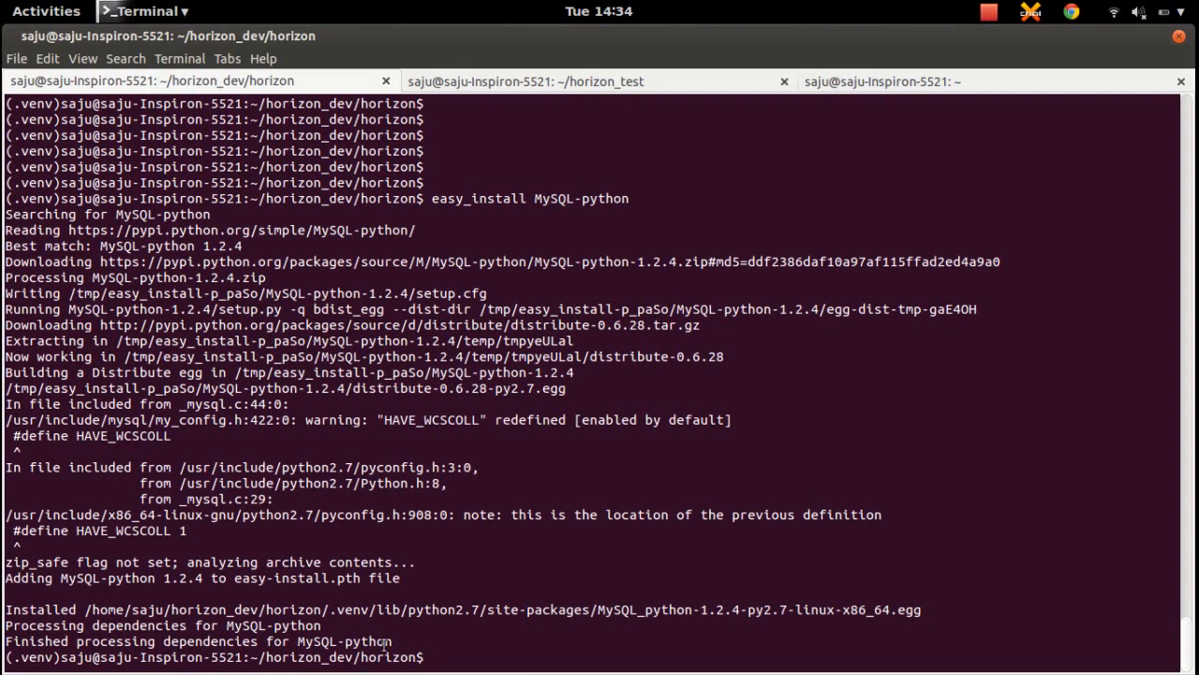
Run python manage.py syncdb so Django starts creating tables like django_content_type
key("Return")
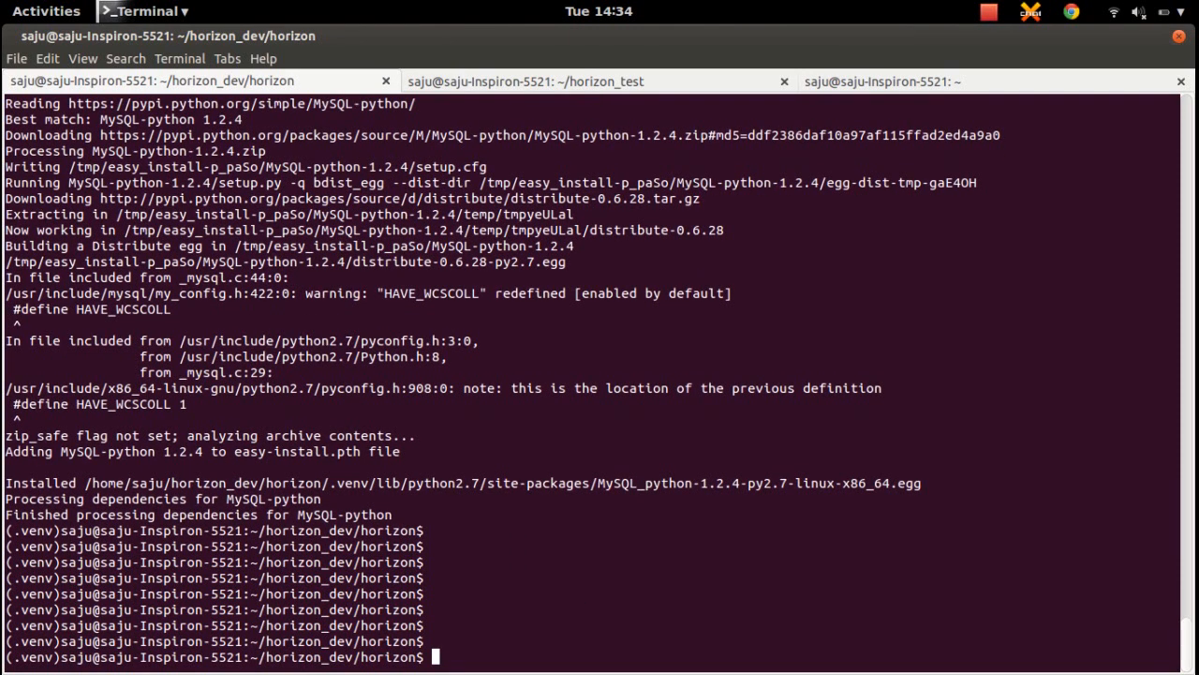
type("easy_install MySQL-python")
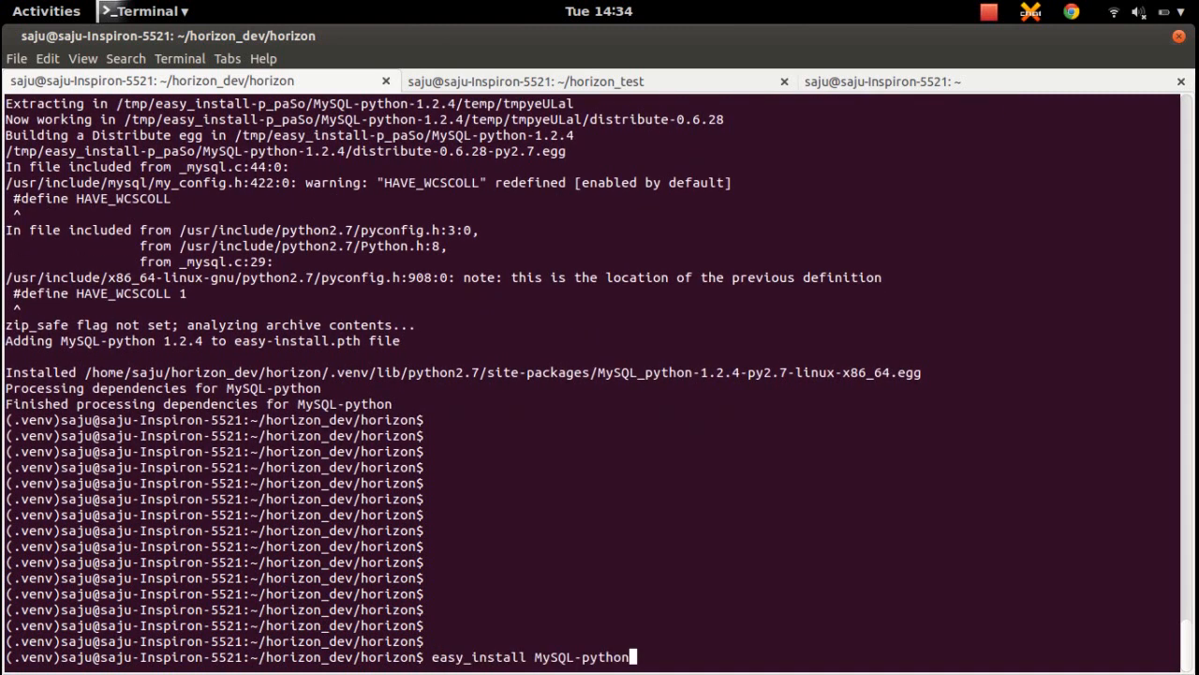
type("python manage.py syncdb")
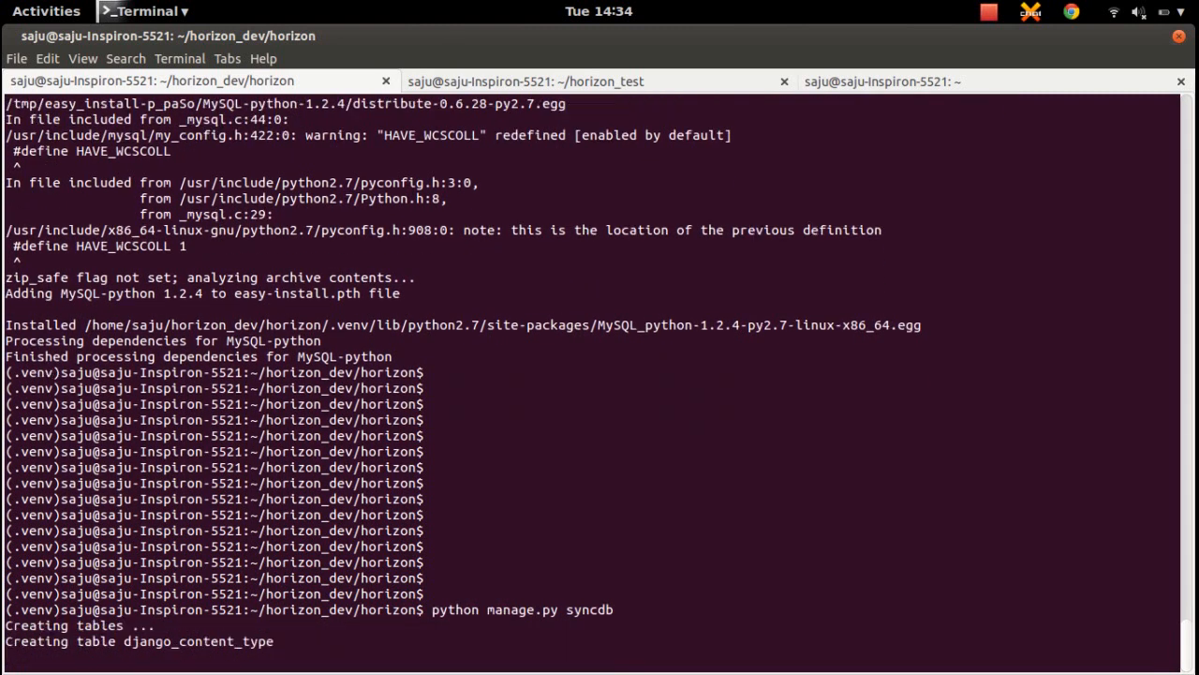